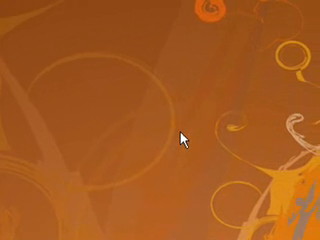
mouse_move(176, 140)
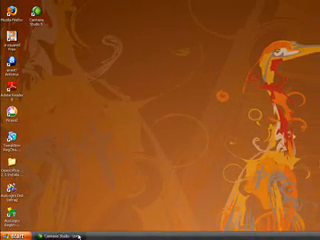
- Open System Information from Start > All Programs > Accessories > System Tools
left_click(16, 232)
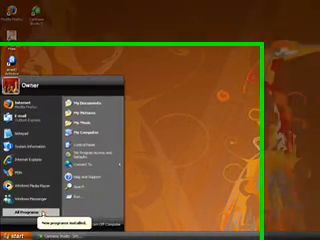
left_click(40, 190)
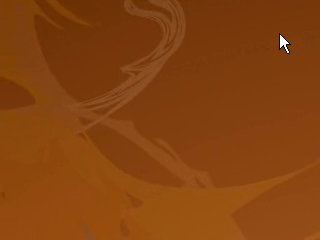
mouse_move(284, 44)
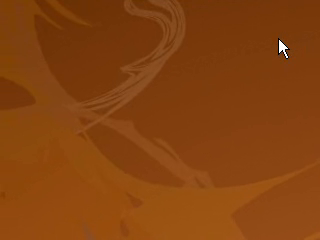
mouse_move(288, 50)
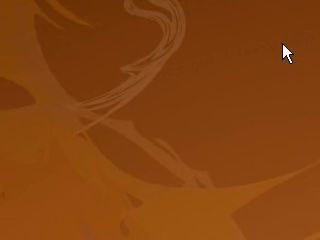